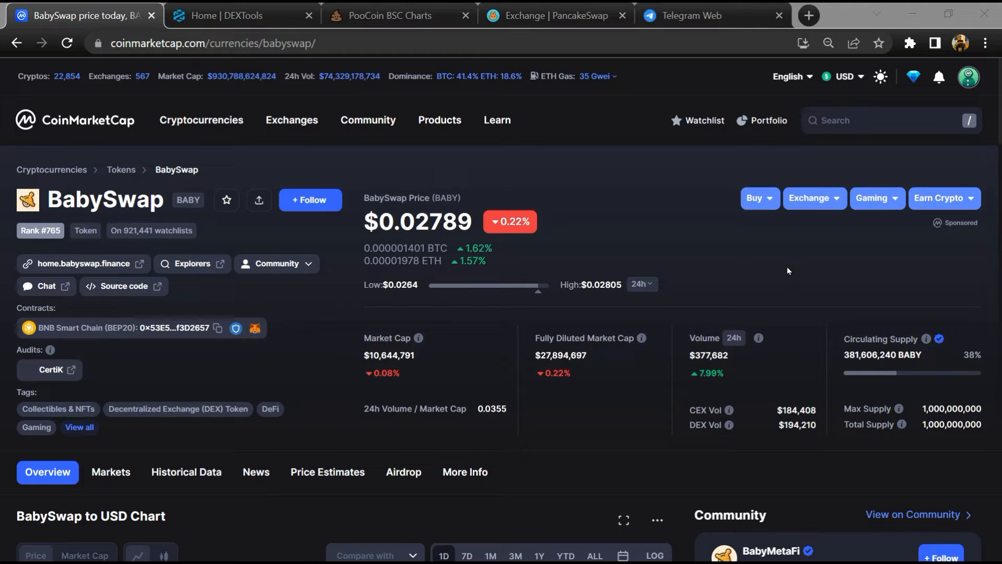
mouse_move(384, 170)
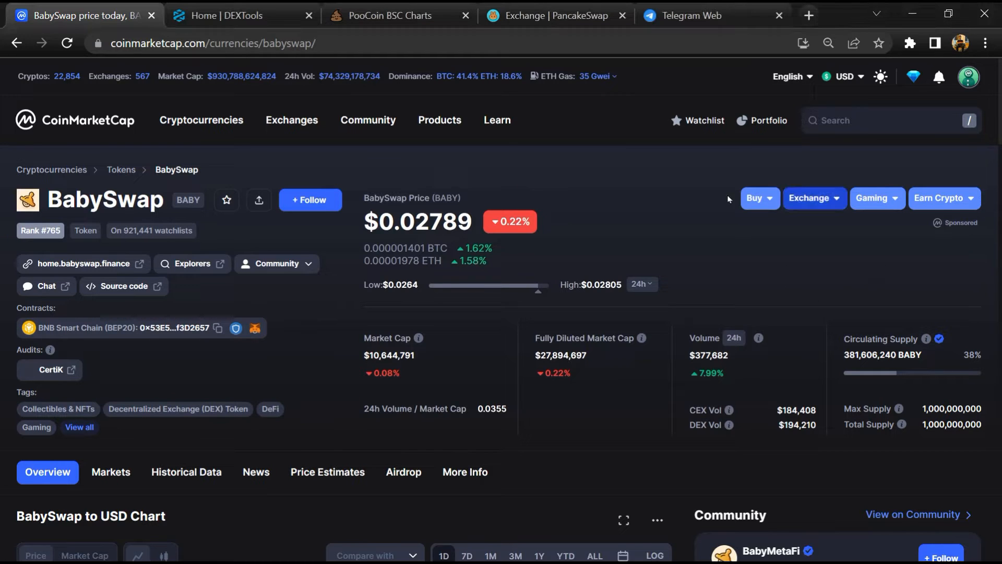
mouse_move(653, 254)
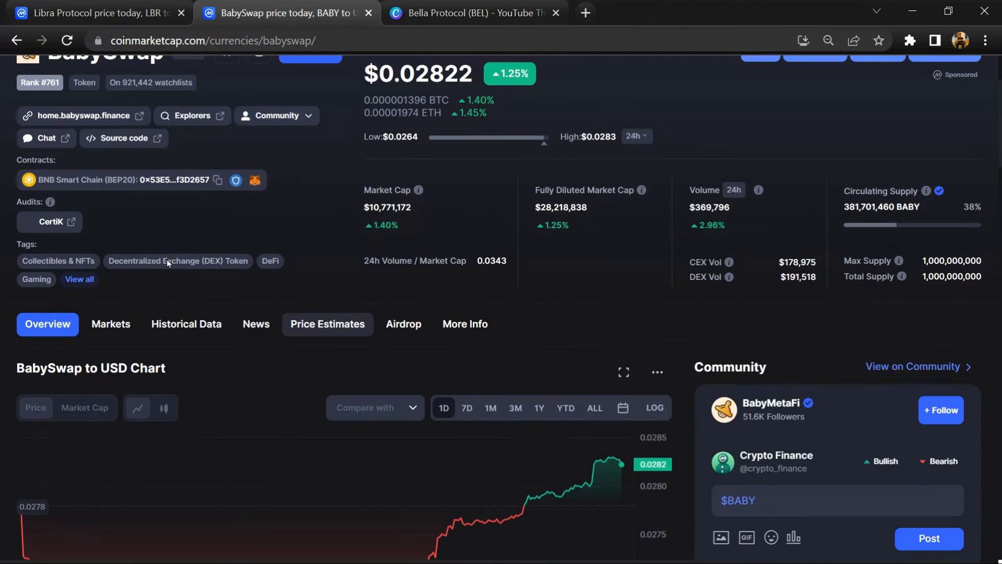
Step: List all BabySwap trading pairs across centralized and decentralized exchanges in the Markets table
left_click(111, 323)
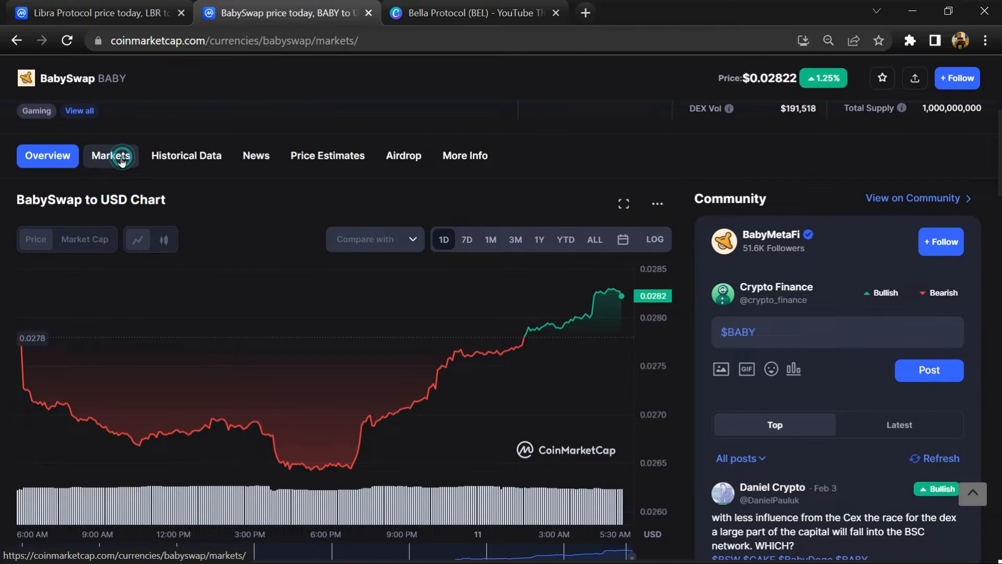
left_click(111, 156)
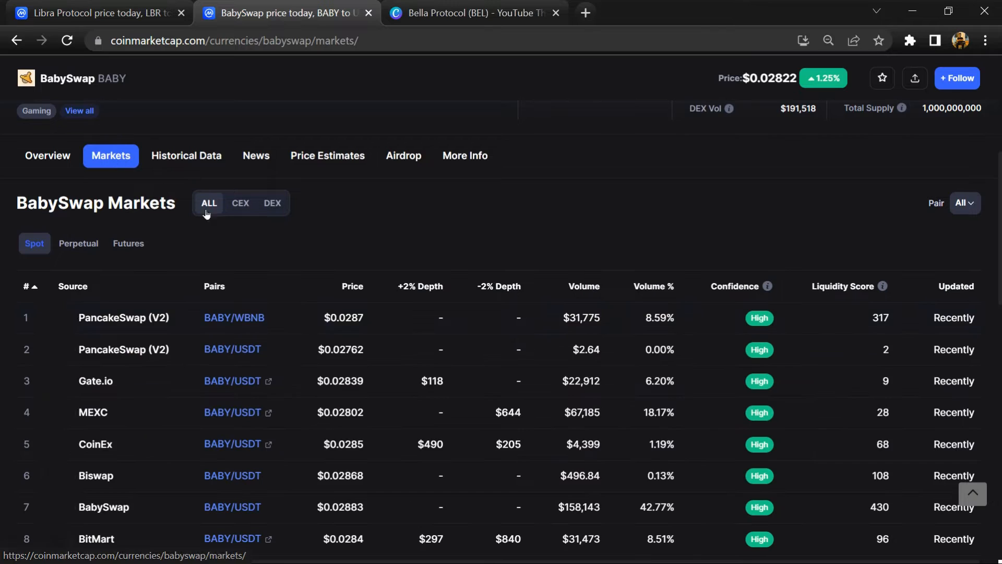
scroll("down", 3)
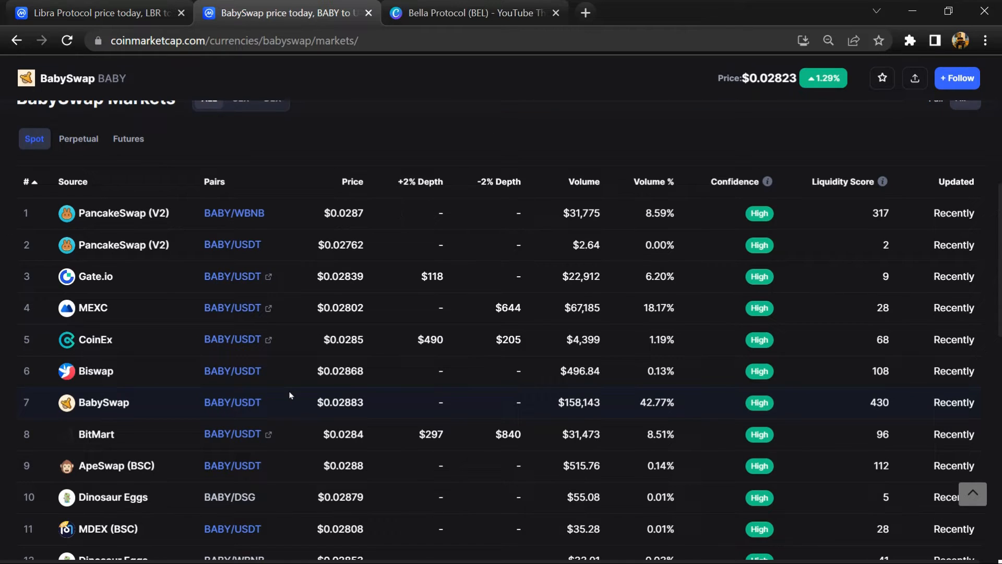
scroll("down", 3)
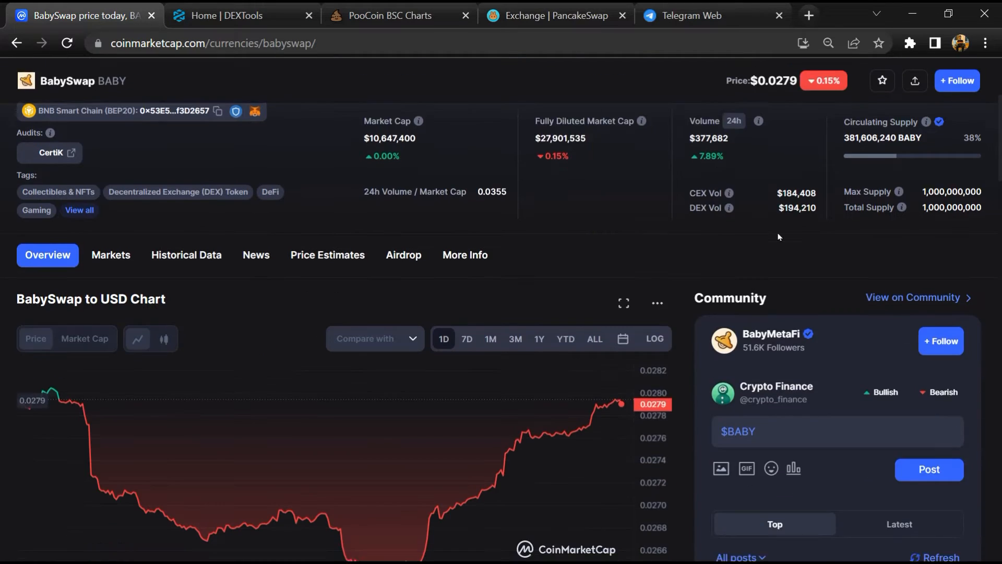
scroll("down", 3)
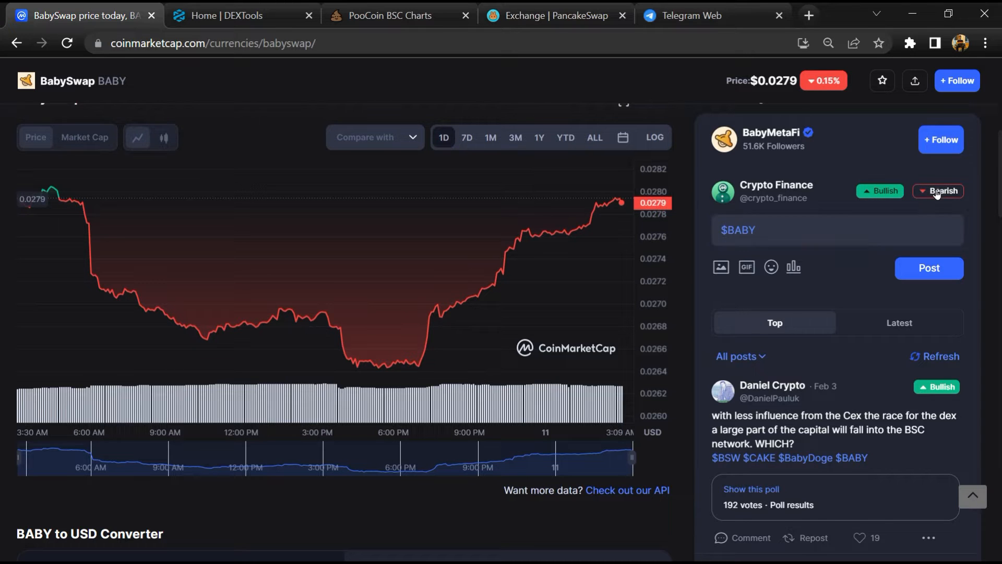
scroll("down", 3)
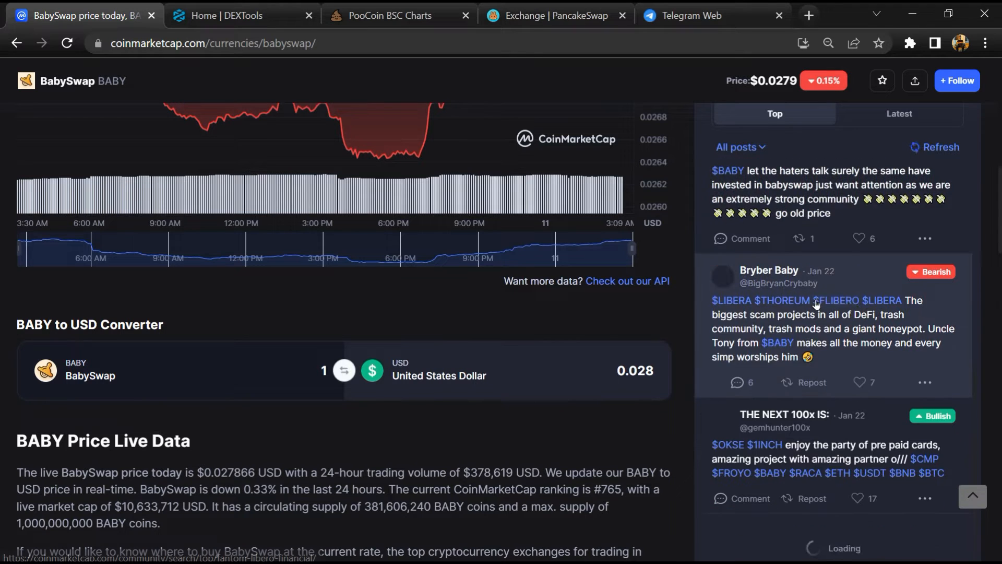
scroll("down", 3)
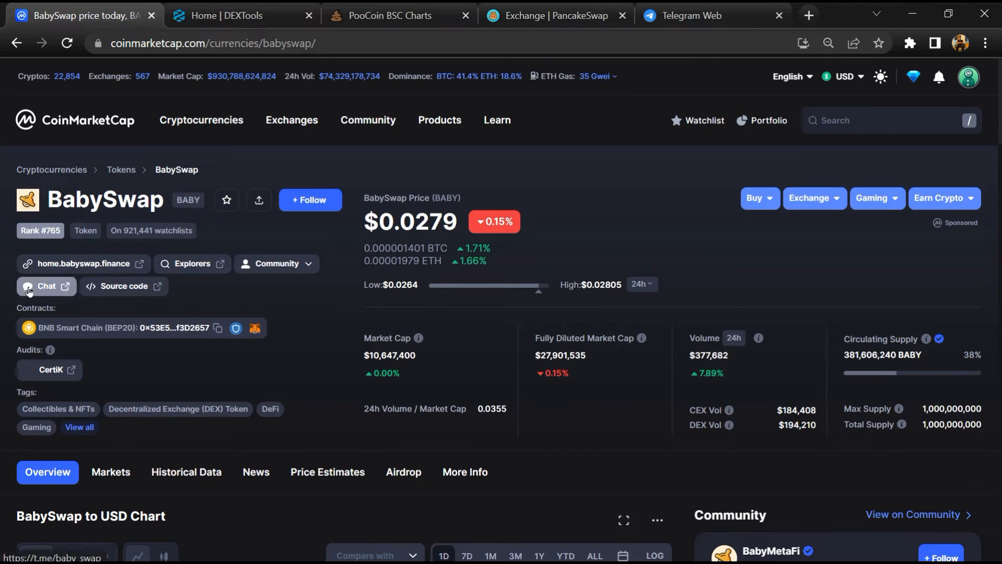
left_click(38, 286)
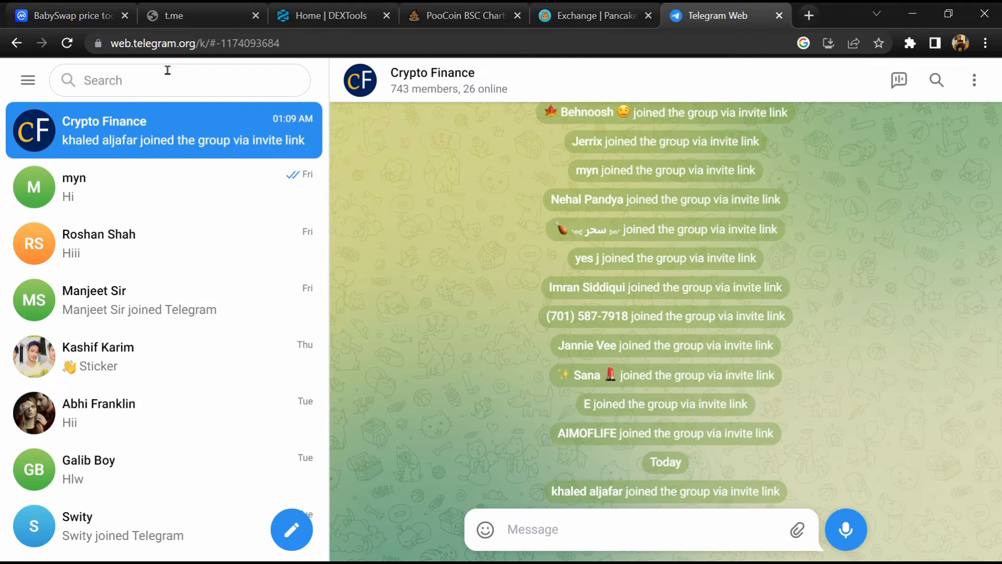
type("baby_swap")
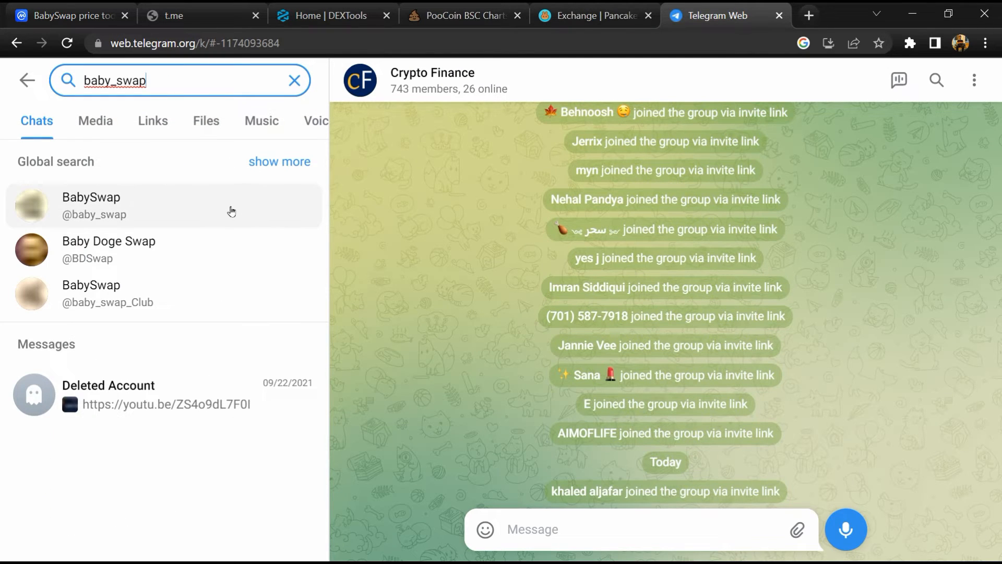
left_click(92, 205)
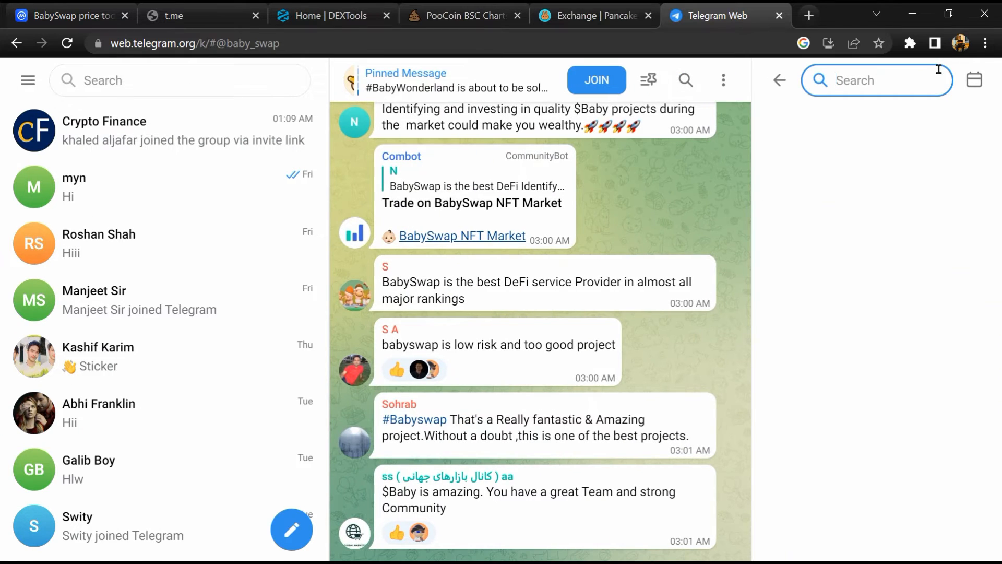
Step: Search the BabySwap group for messages containing 'scam'
type("scam")
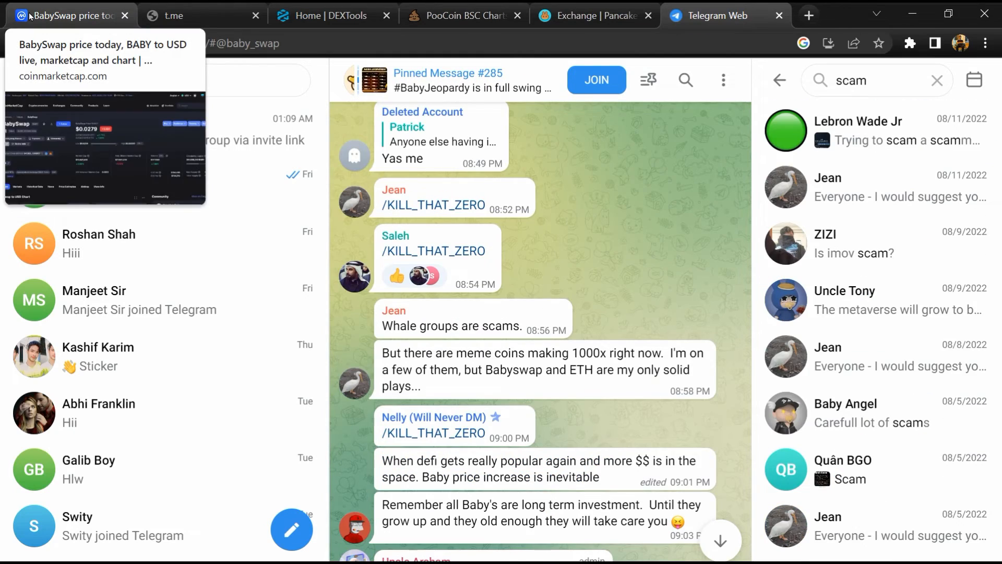
Step: Copy BabySwap's BNB Smart Chain contract address and move to the PooCoin charts page
left_click(63, 16)
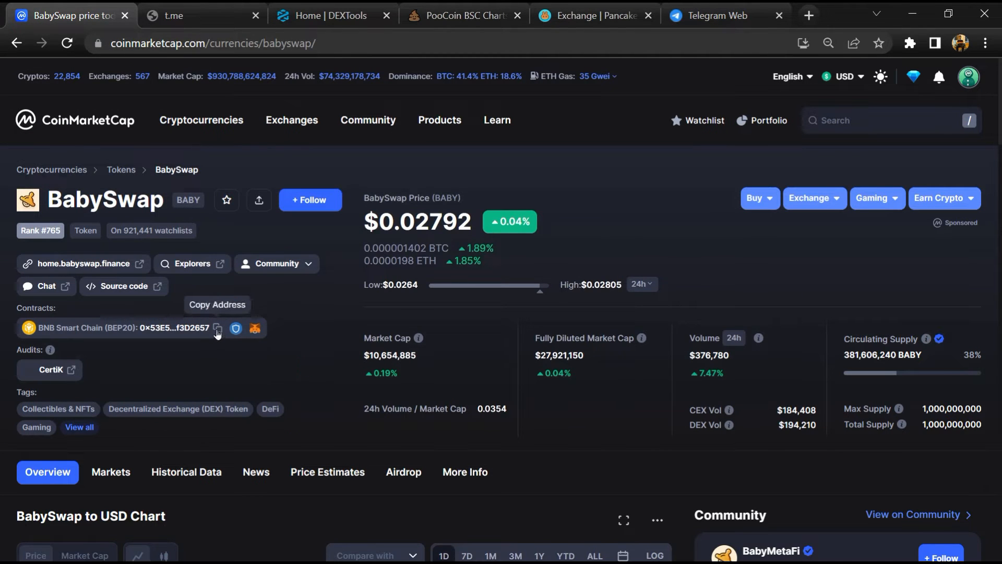
left_click(217, 328)
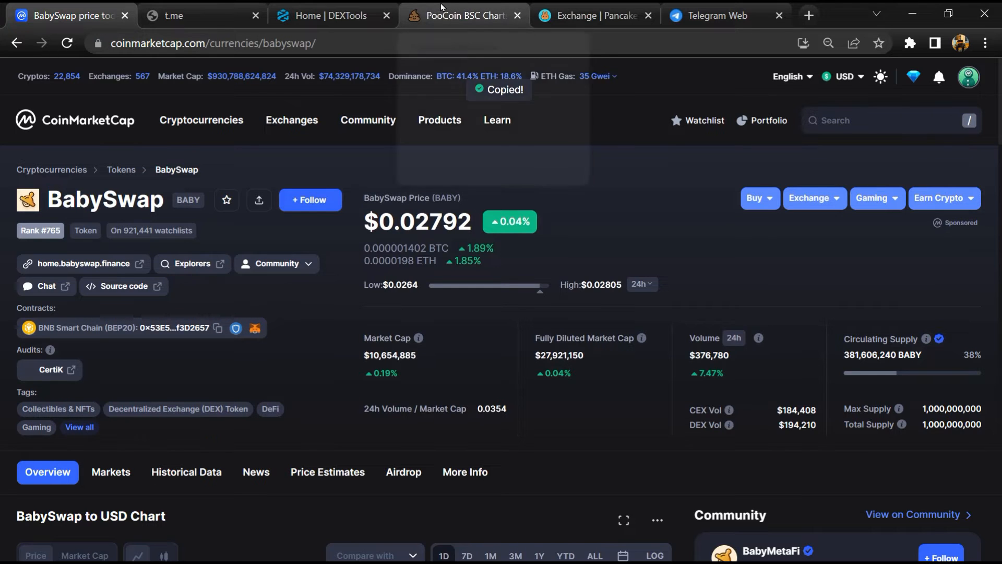
left_click(463, 16)
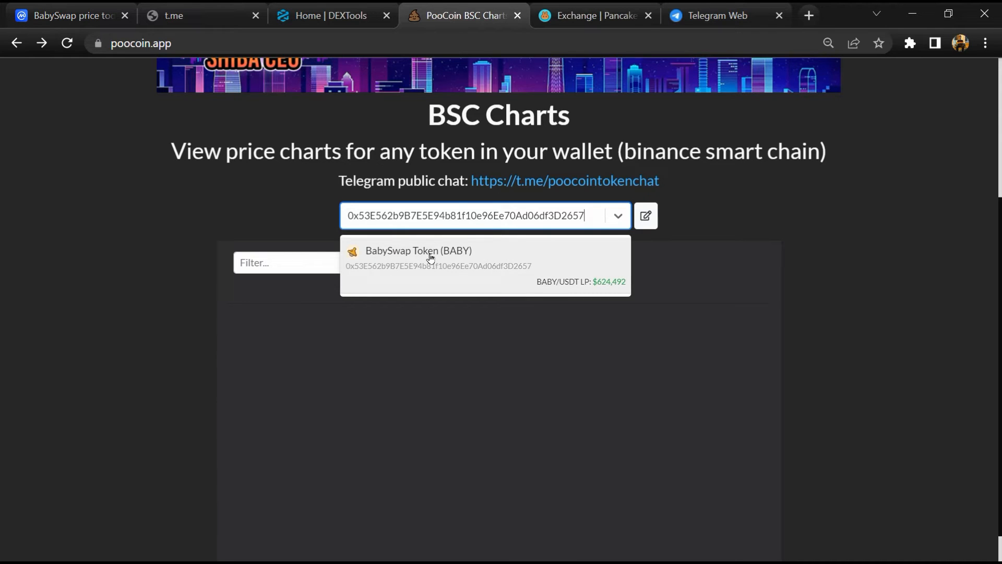
Step: Load the BabySwap Token (BABY) chart from the contract-address search suggestion
left_click(418, 255)
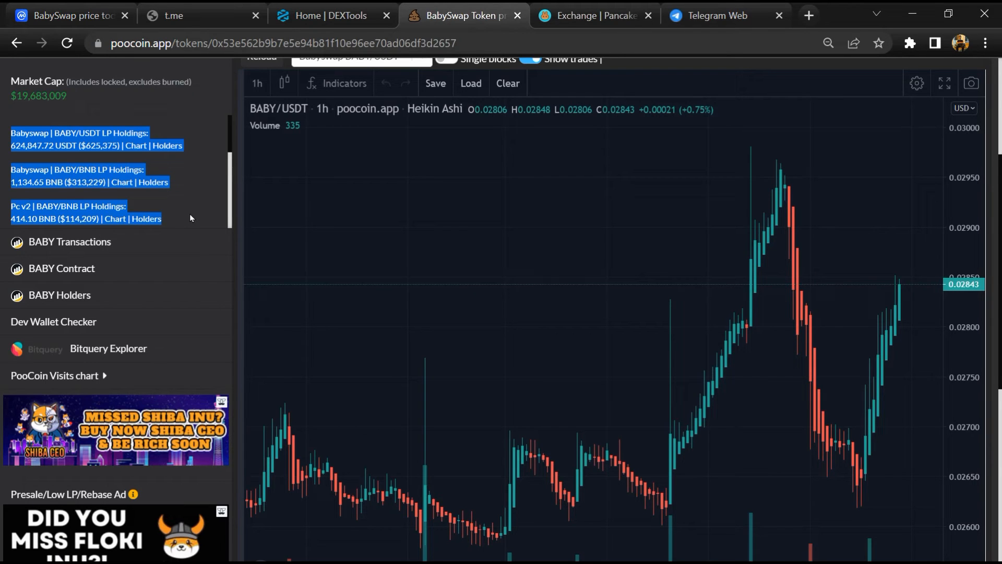
Step: Review BABY's biggest buyers and sellers lists, then move to PancakeSwap
scroll("down", 3)
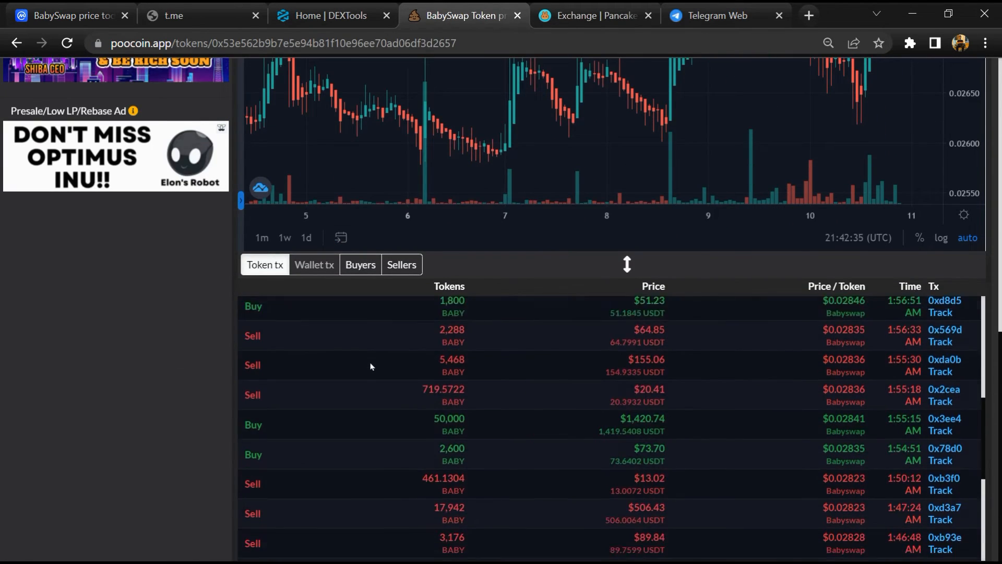
left_click(360, 264)
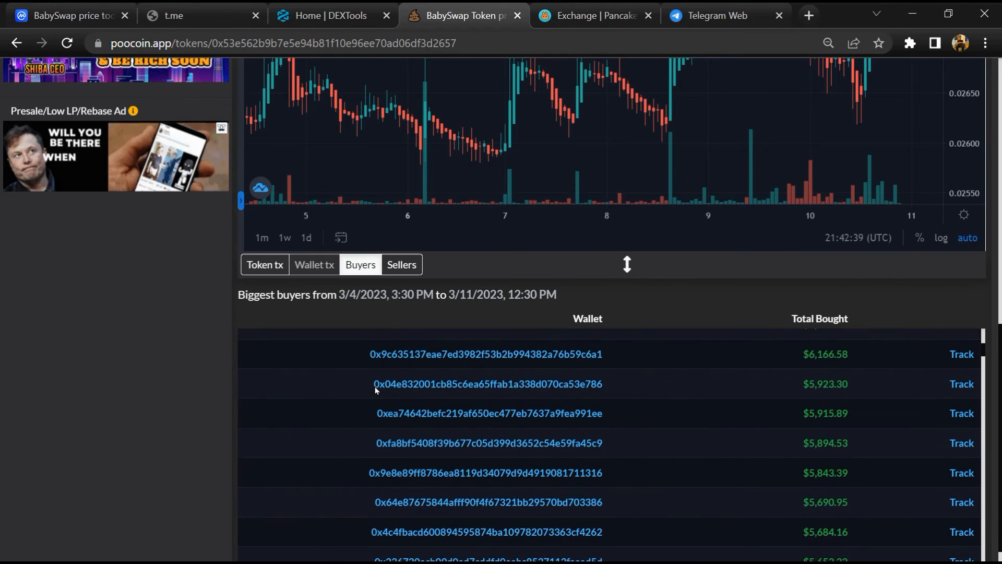
scroll("down", 3)
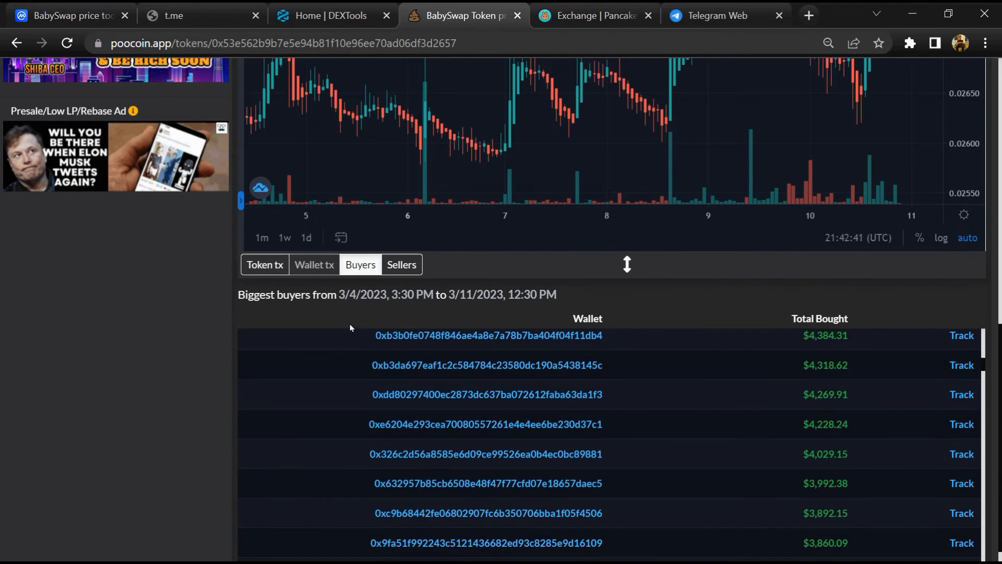
left_click(401, 264)
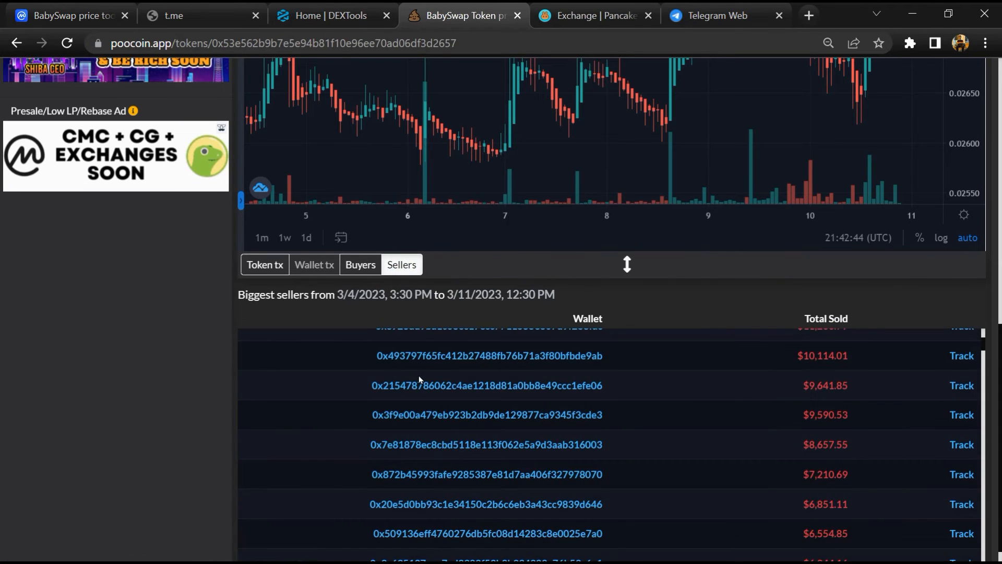
left_click(594, 16)
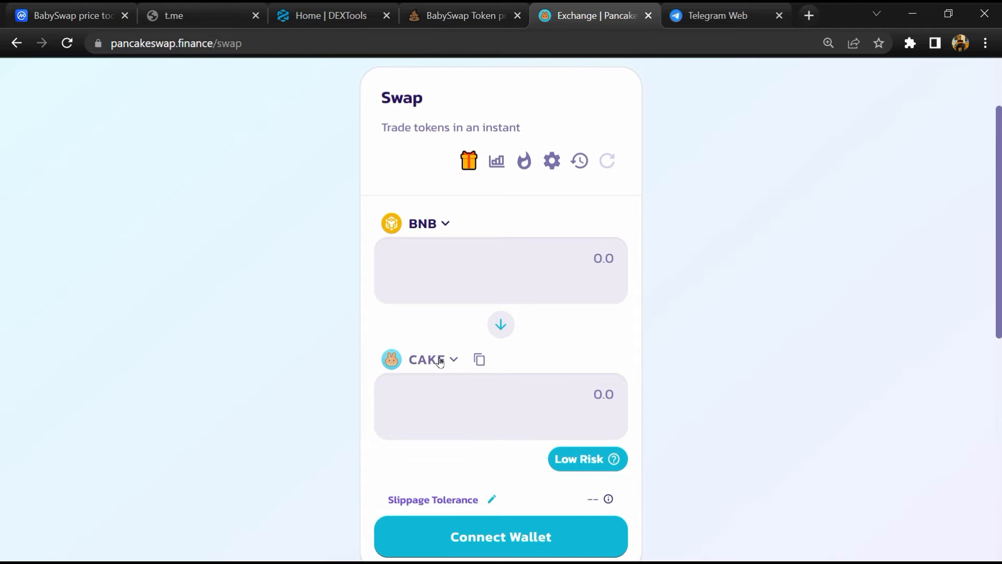
Step: Paste BabySwap's contract address into the receiving-token search in place of CAKE
left_click(425, 359)
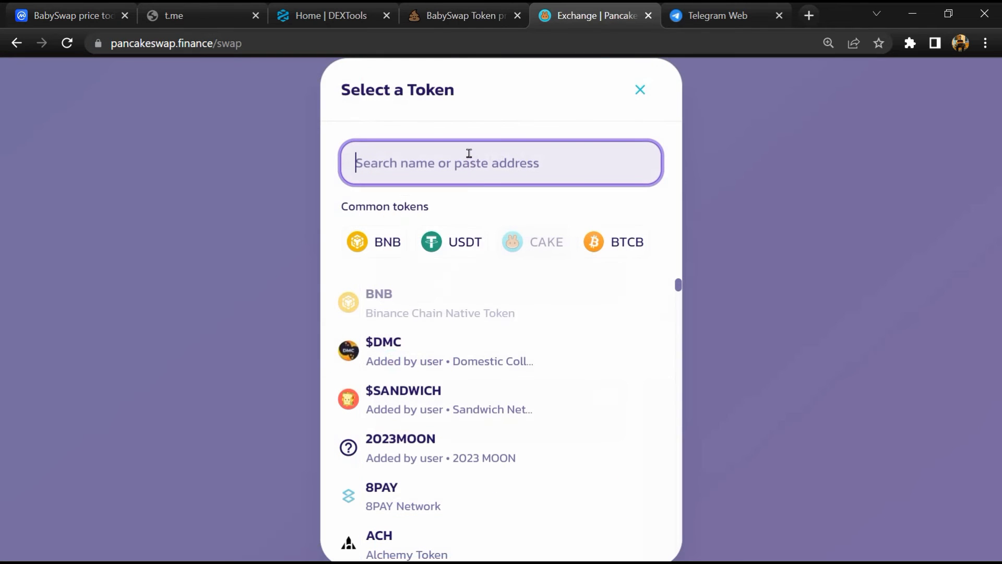
right_click(447, 163)
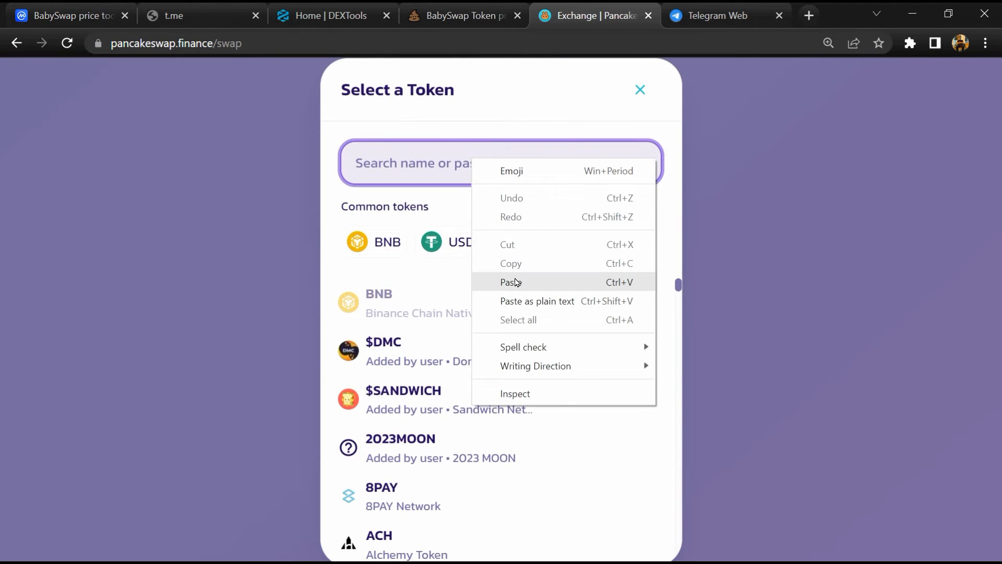
left_click(513, 282)
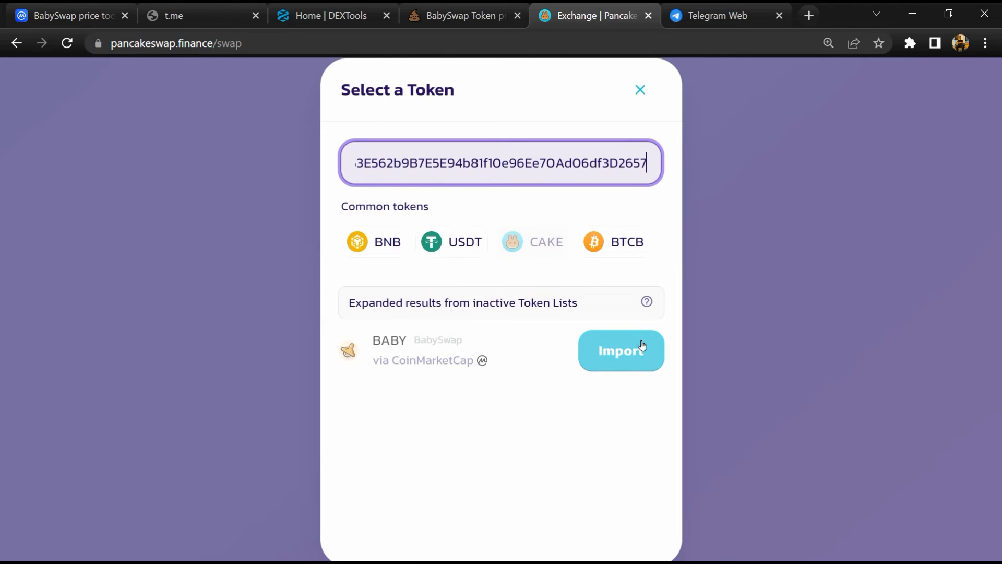
Step: Confirm the warning and import BABY as the token received for BNB
left_click(620, 351)
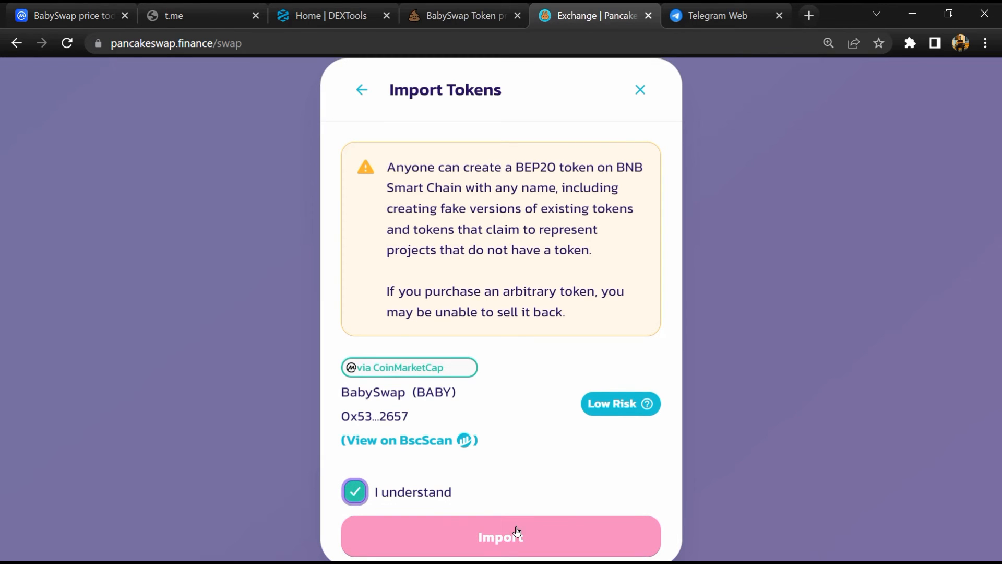
left_click(500, 535)
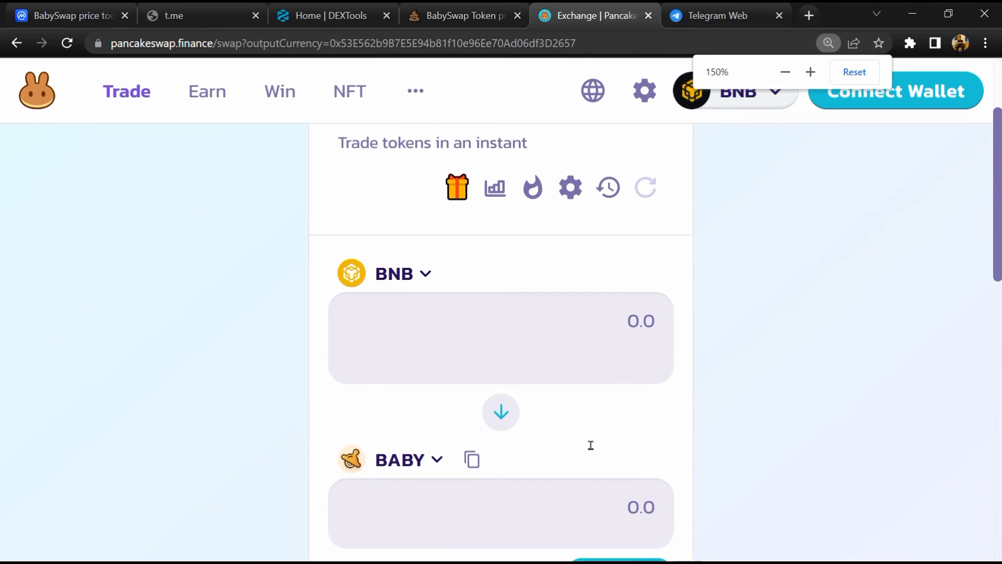
scroll("down", 3)
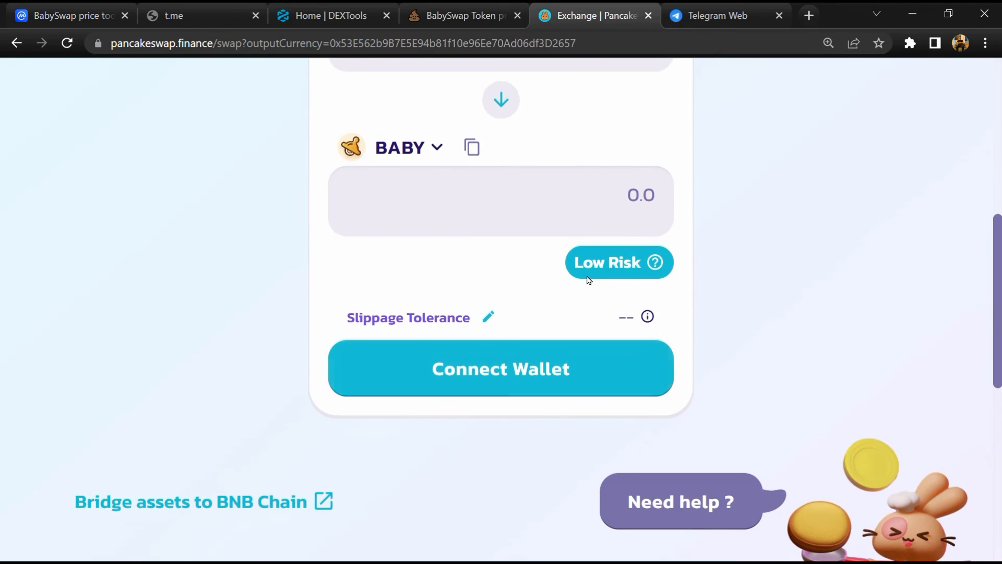